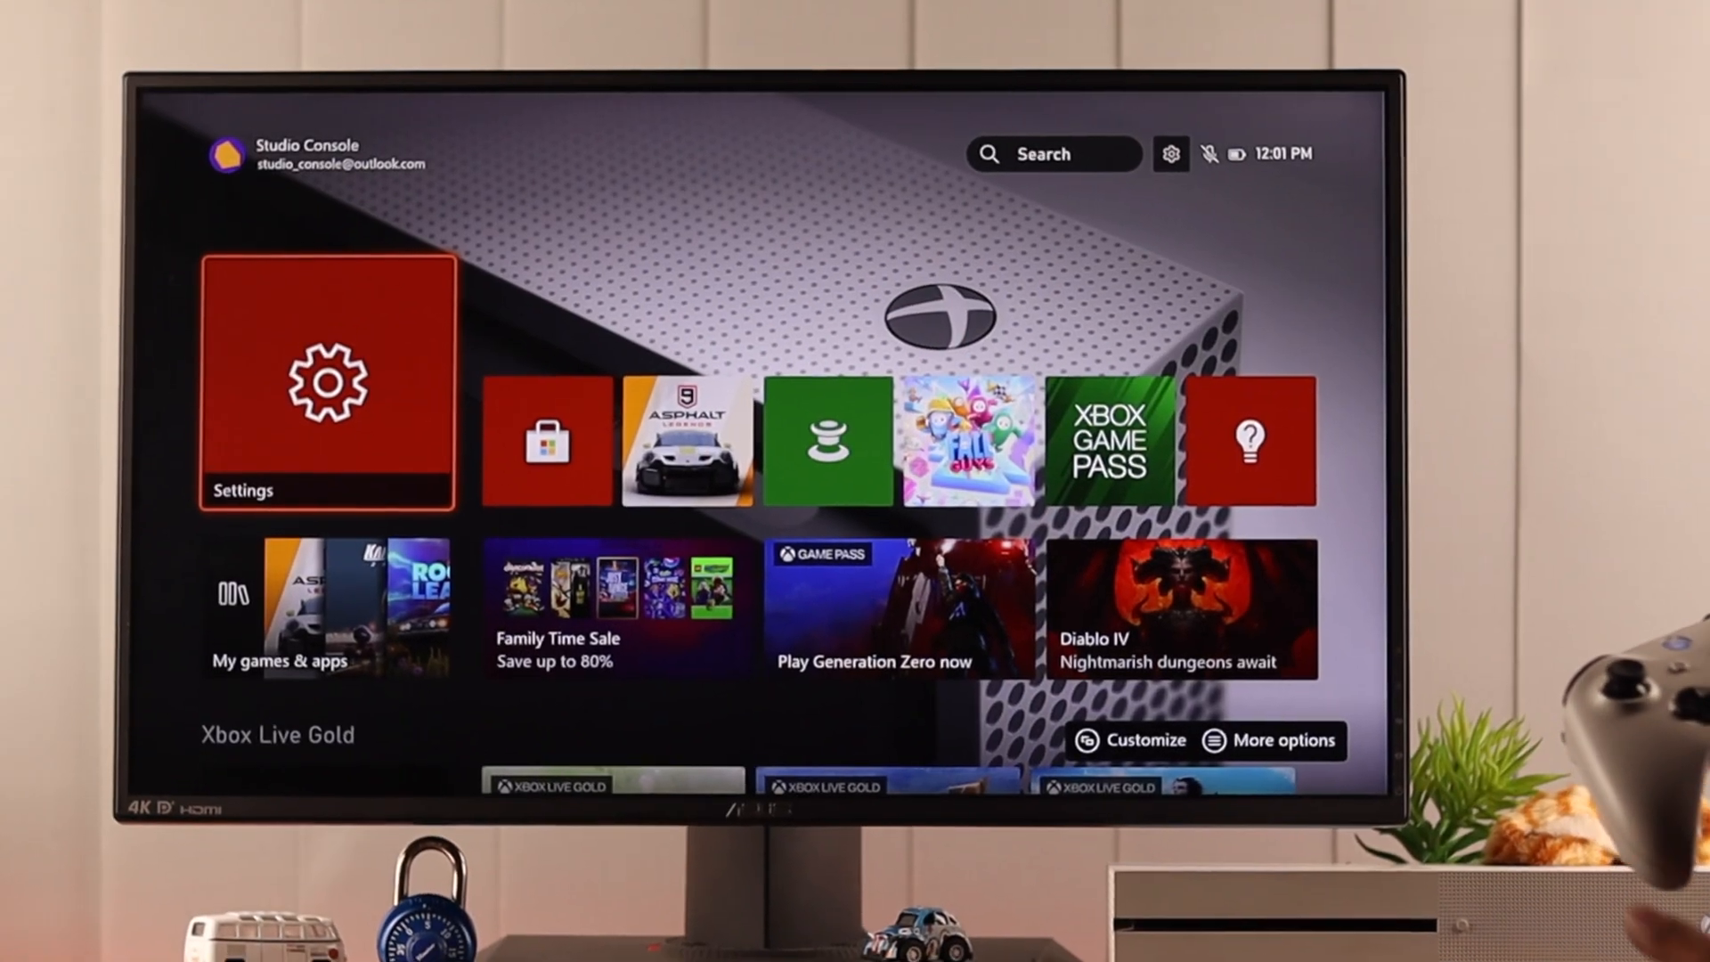
- Reach the account's Sign-in, security & PIN page from the home screen
left_click(328, 382)
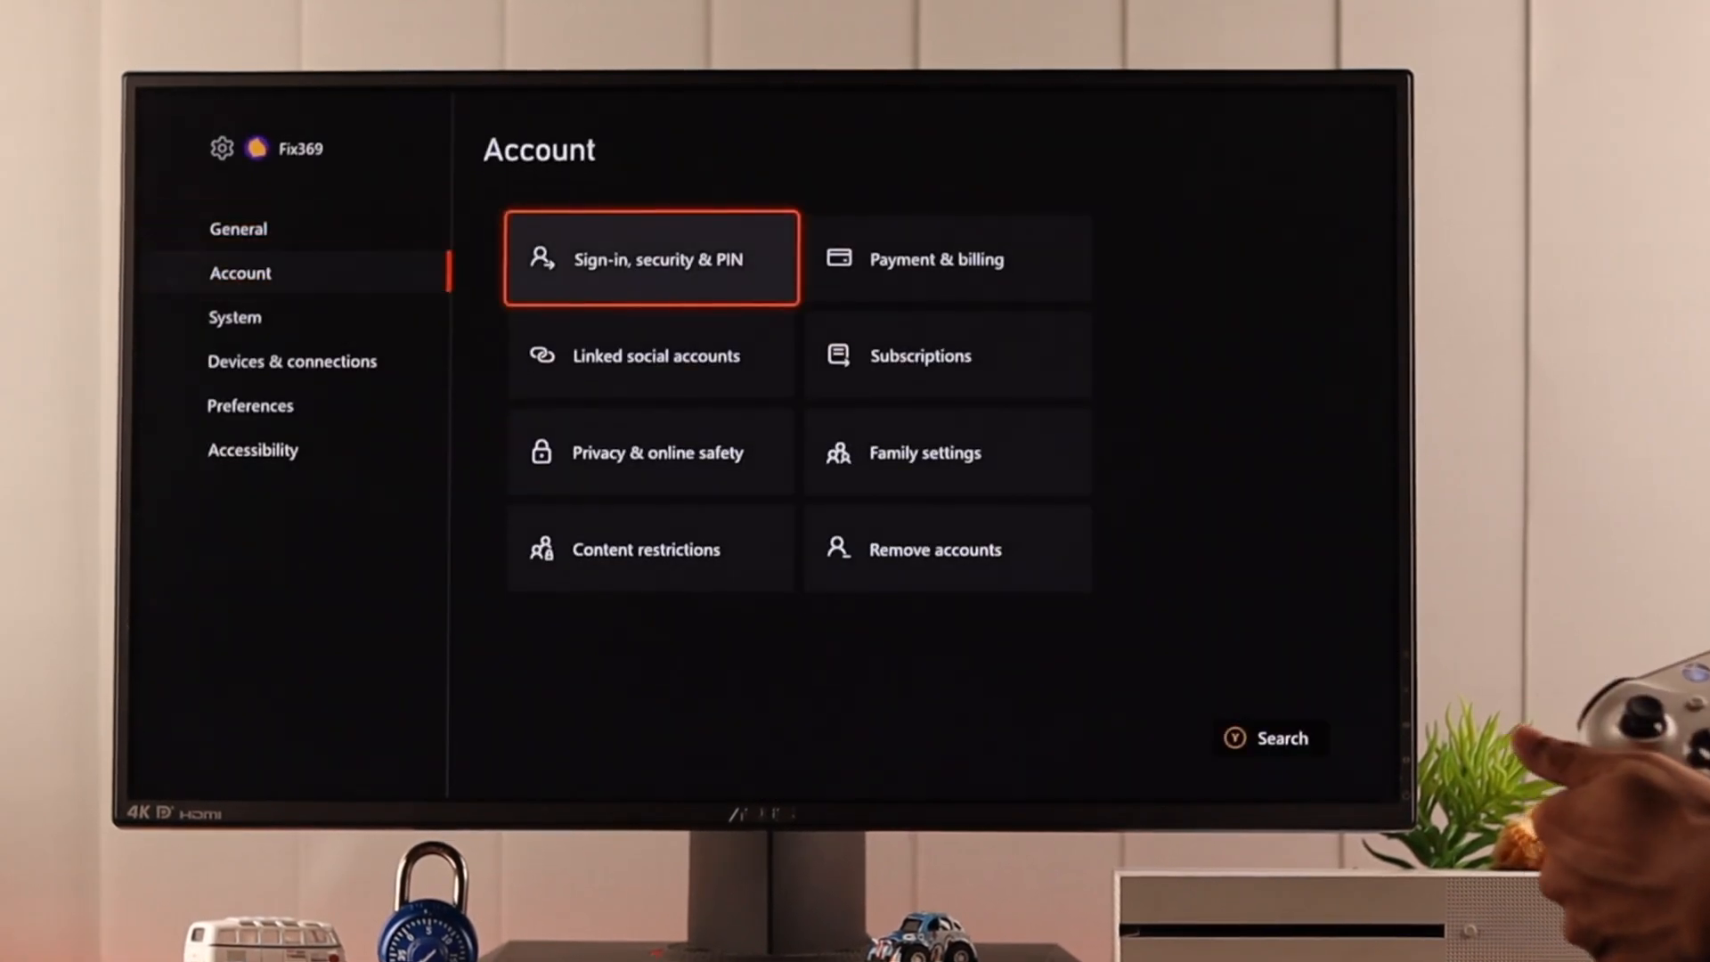
left_click(652, 259)
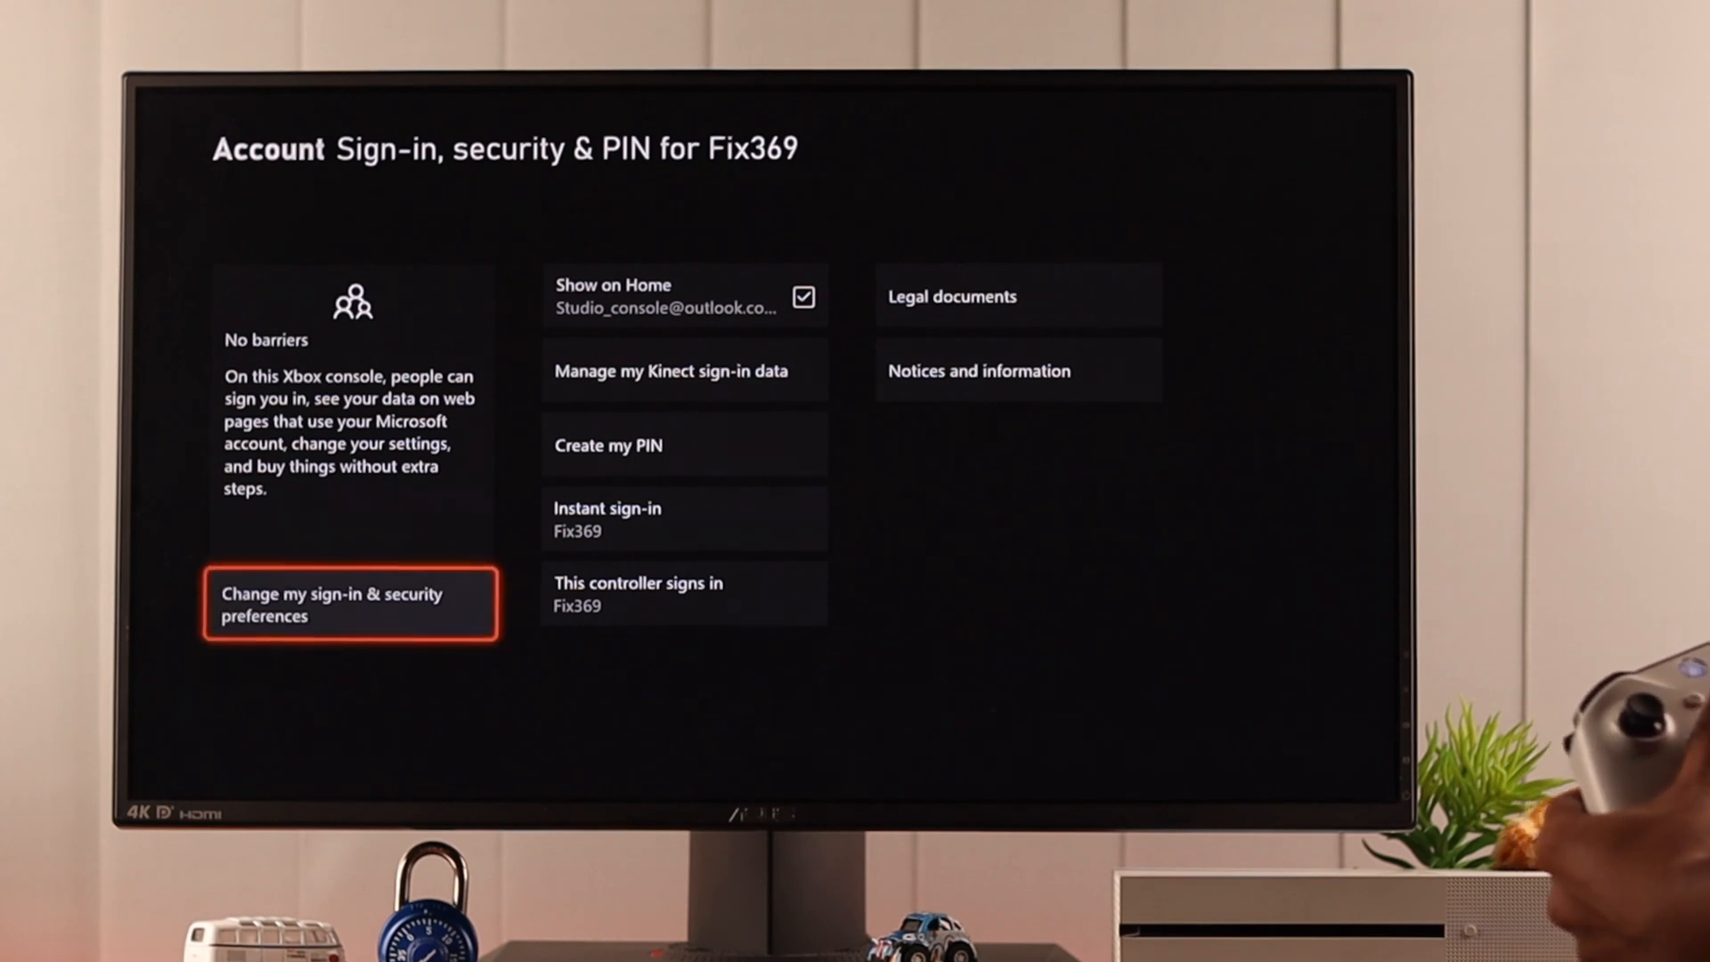
- Choose Ask for my PIN in the sign-in preferences and continue past the instant sign-in warning
left_click(349, 604)
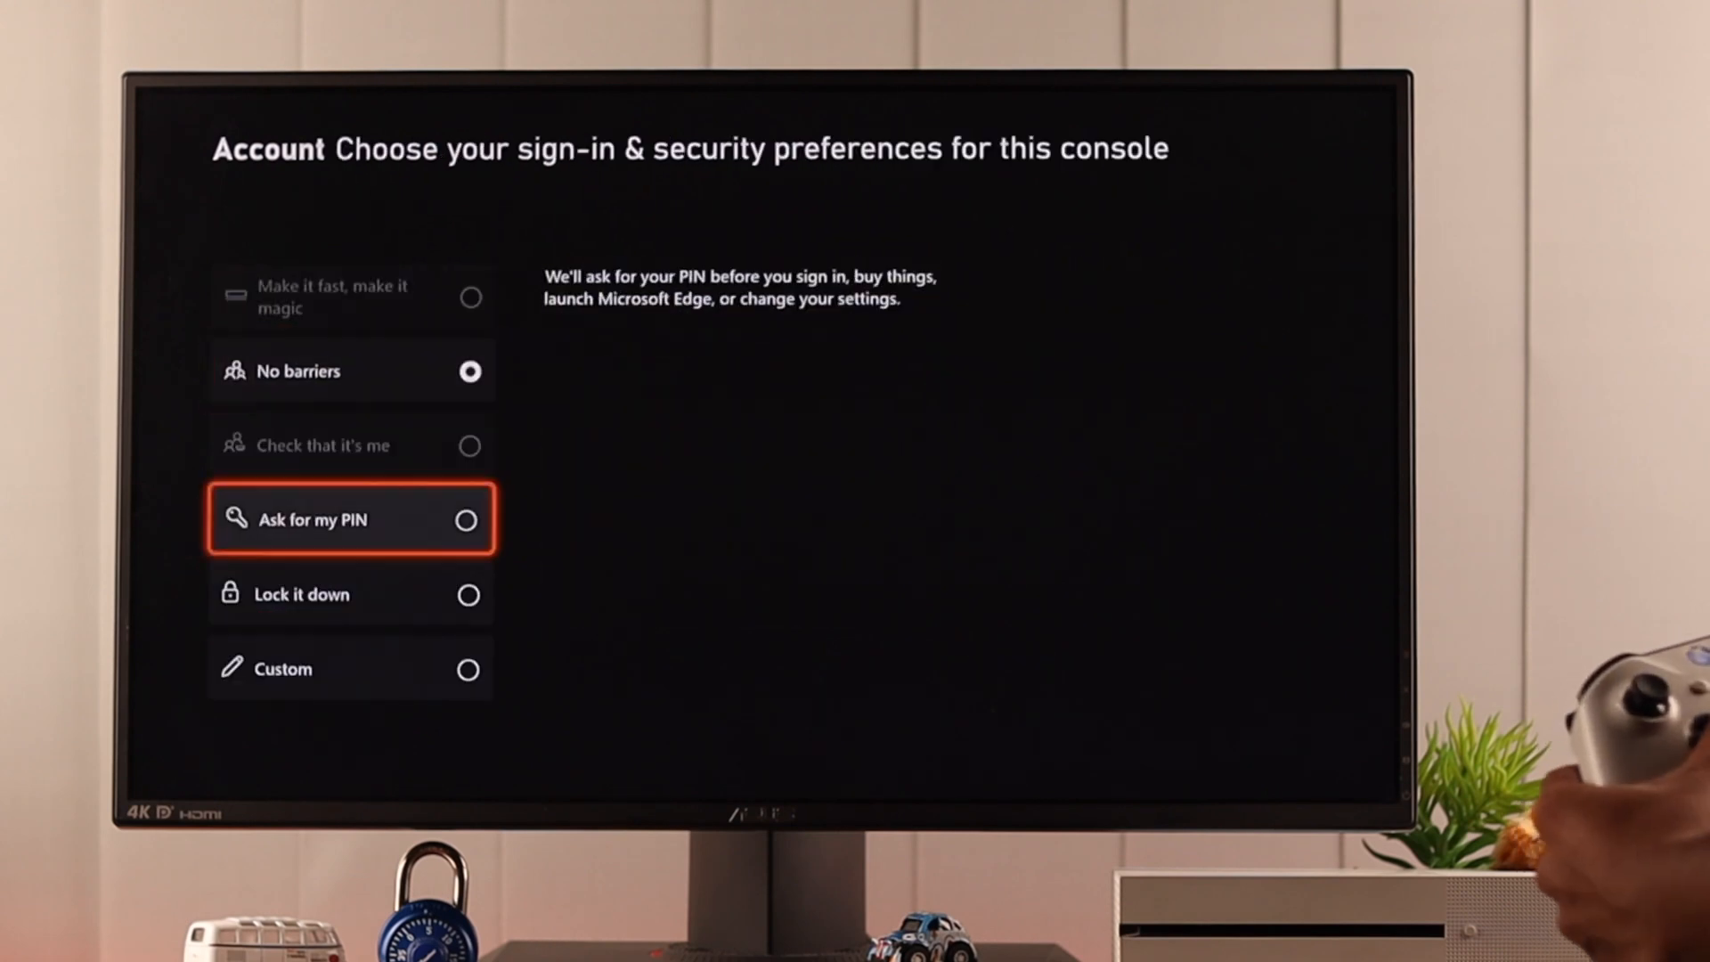
left_click(349, 519)
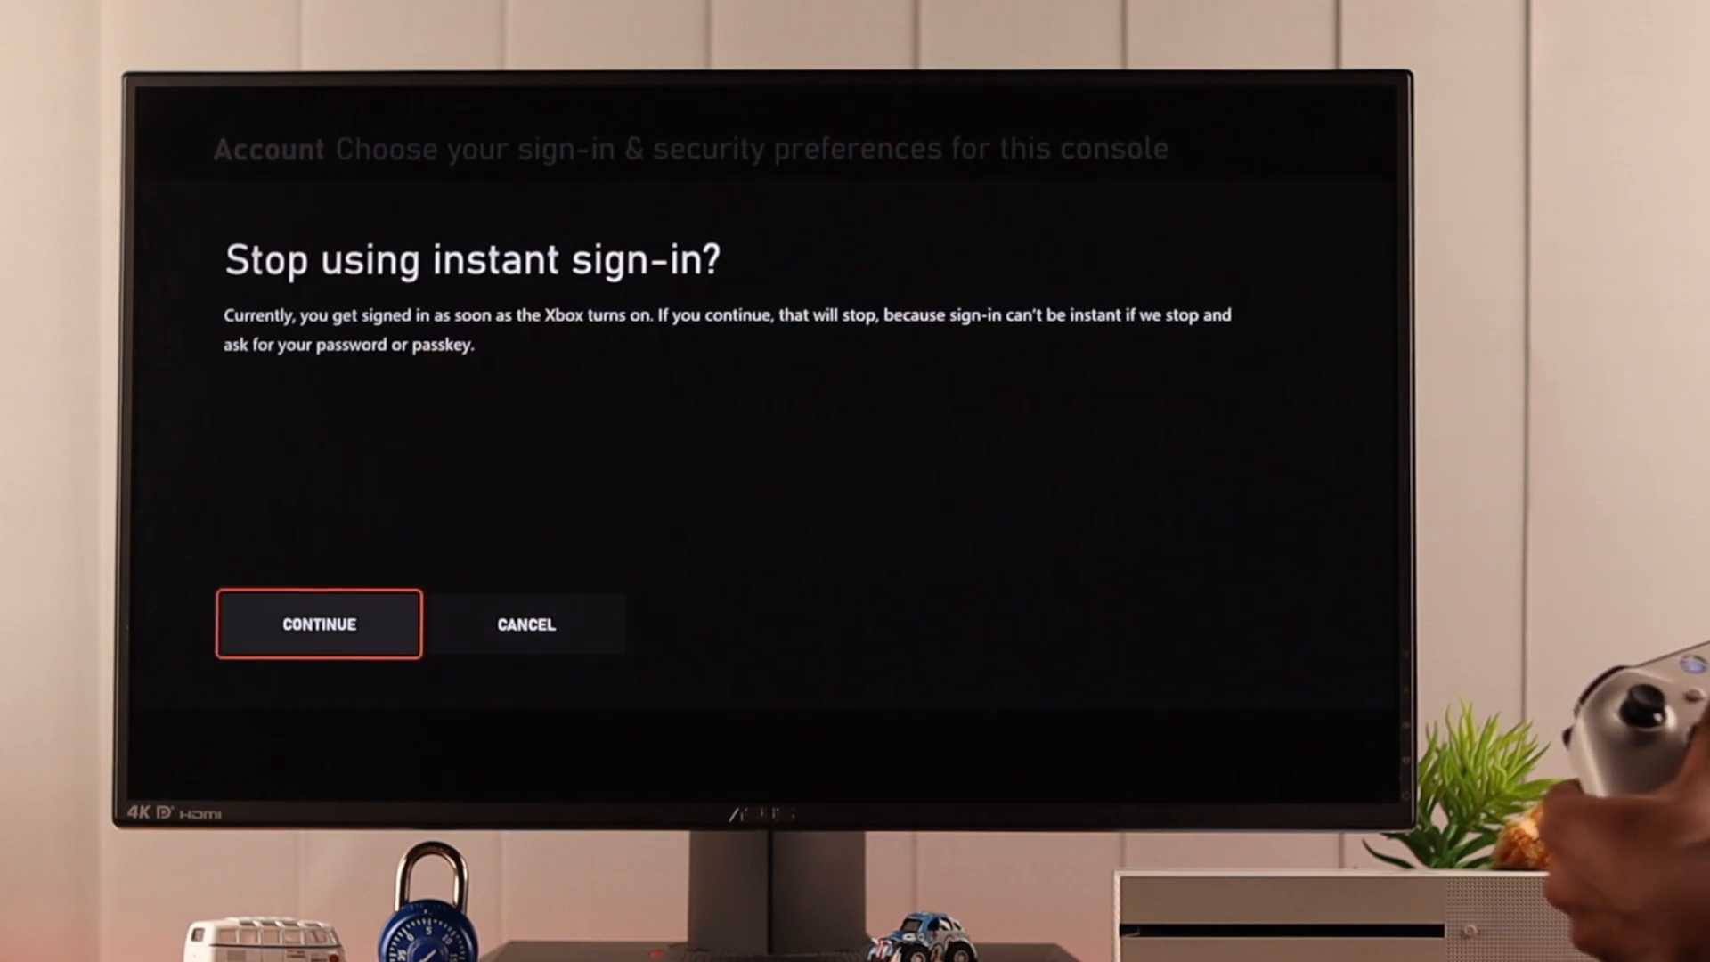
left_click(318, 624)
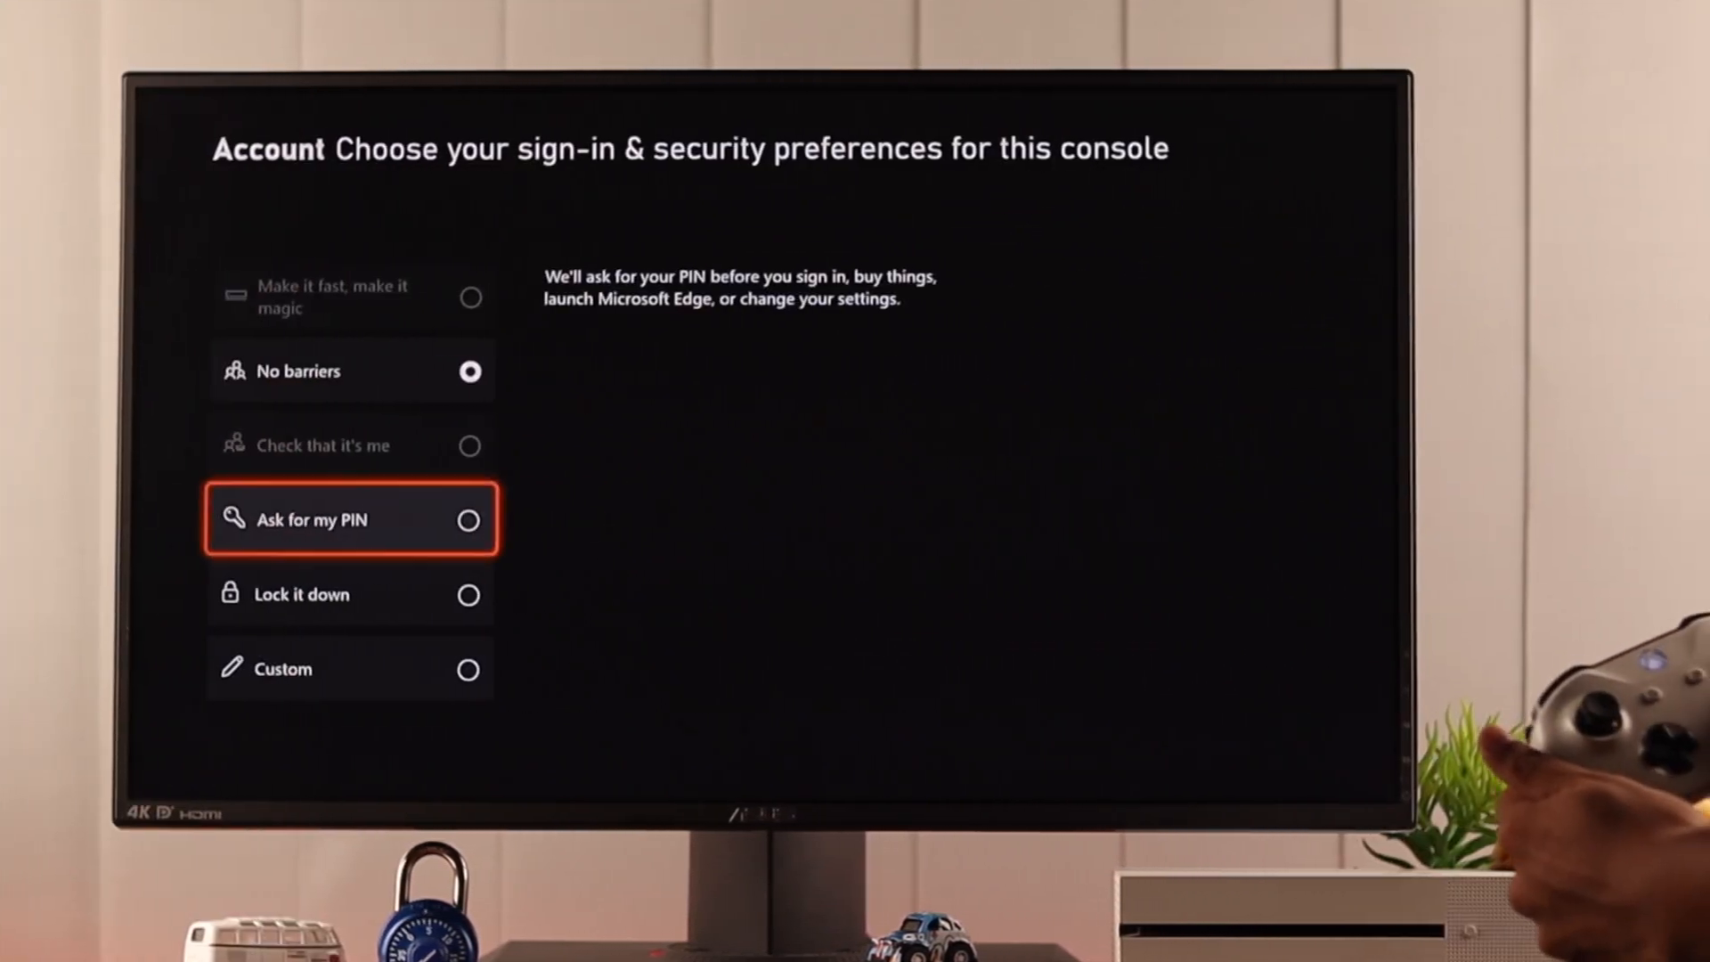
left_click(310, 519)
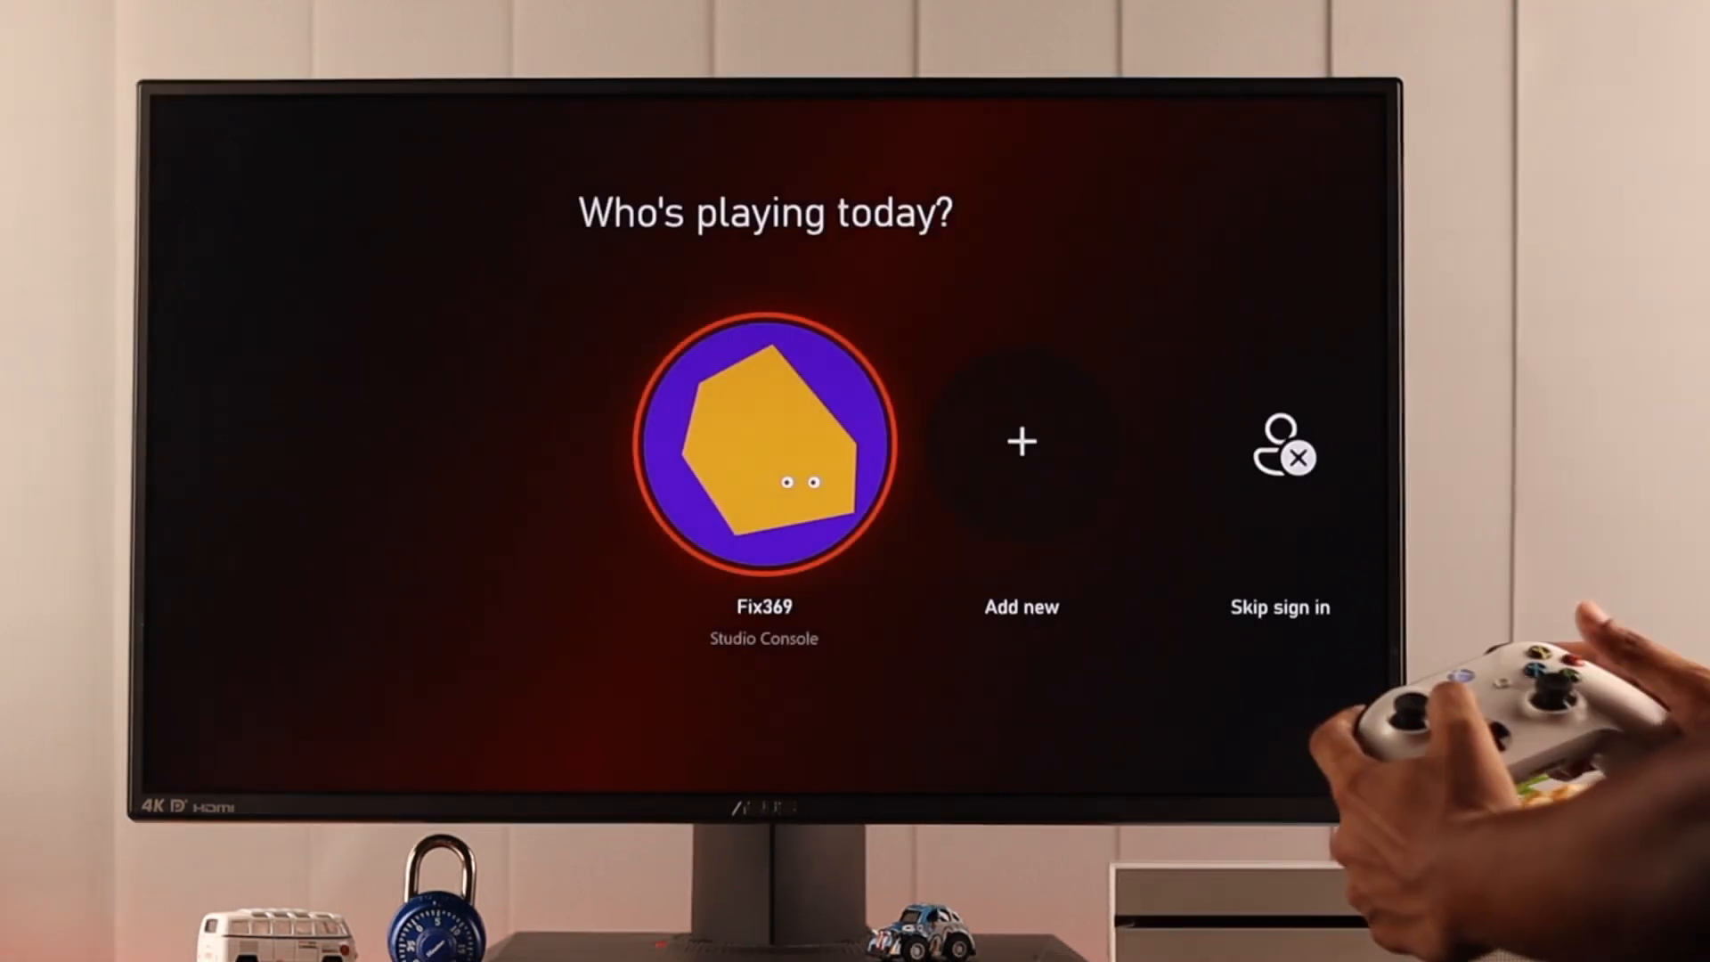
- Sign back in as the existing profile from the Who's playing today picker
left_click(764, 442)
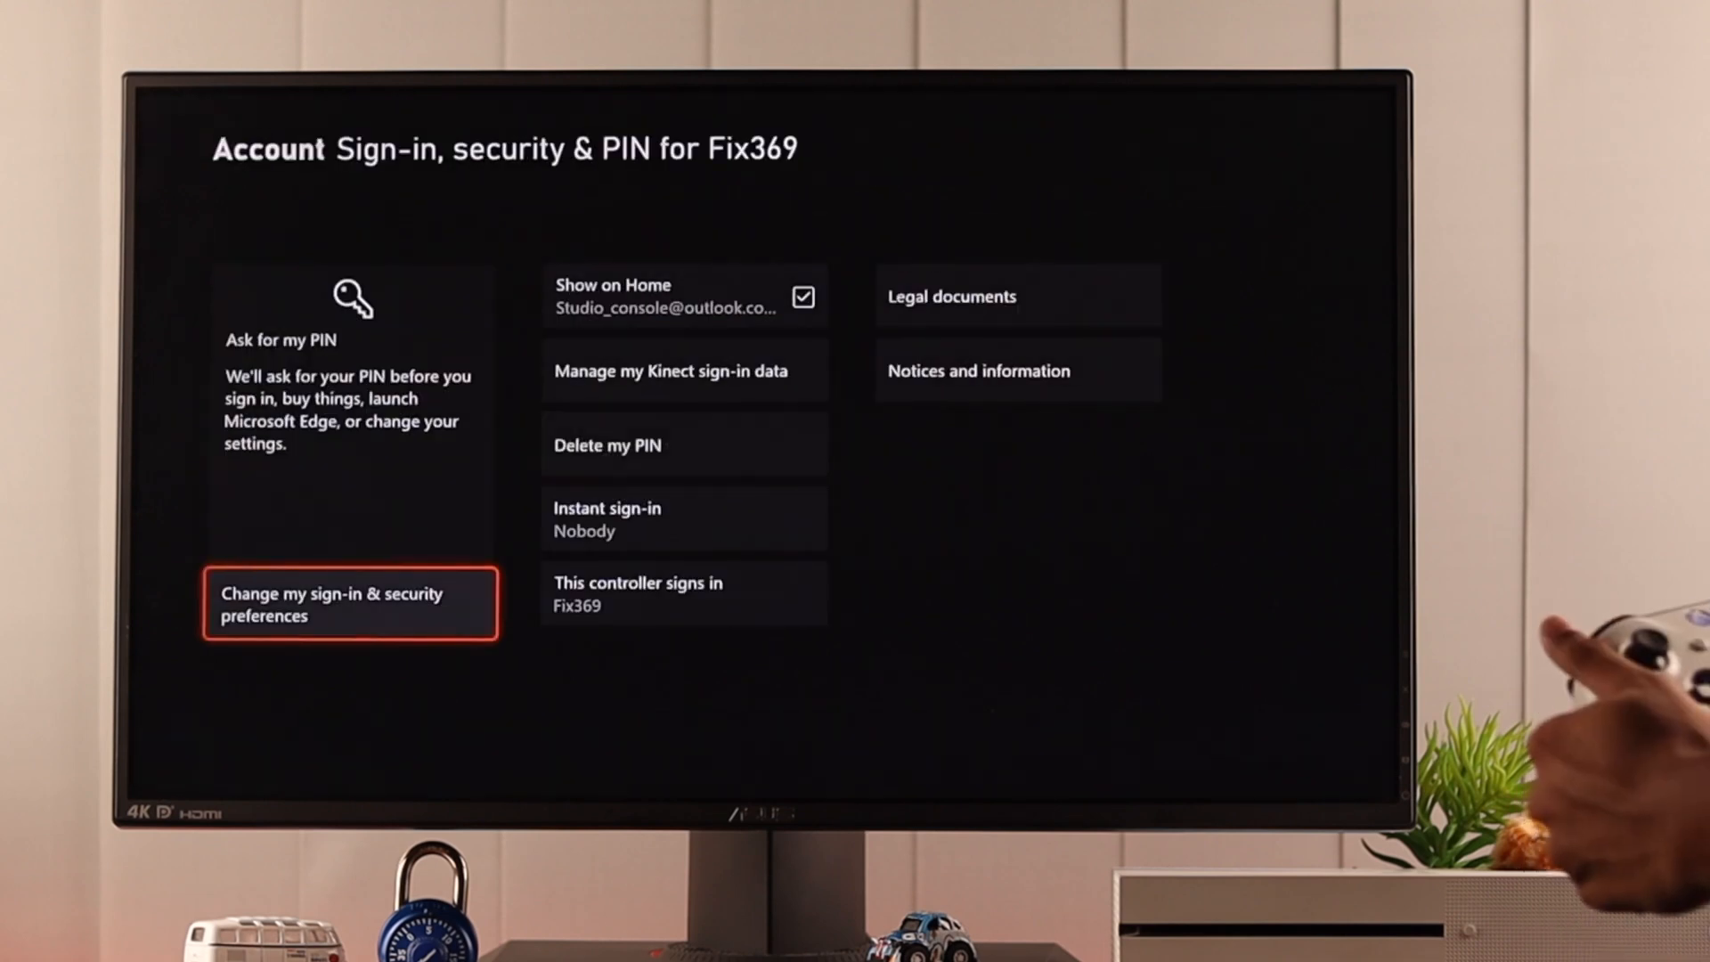
- Switch sign-in back to No barriers and set instant sign-in to this account
left_click(350, 602)
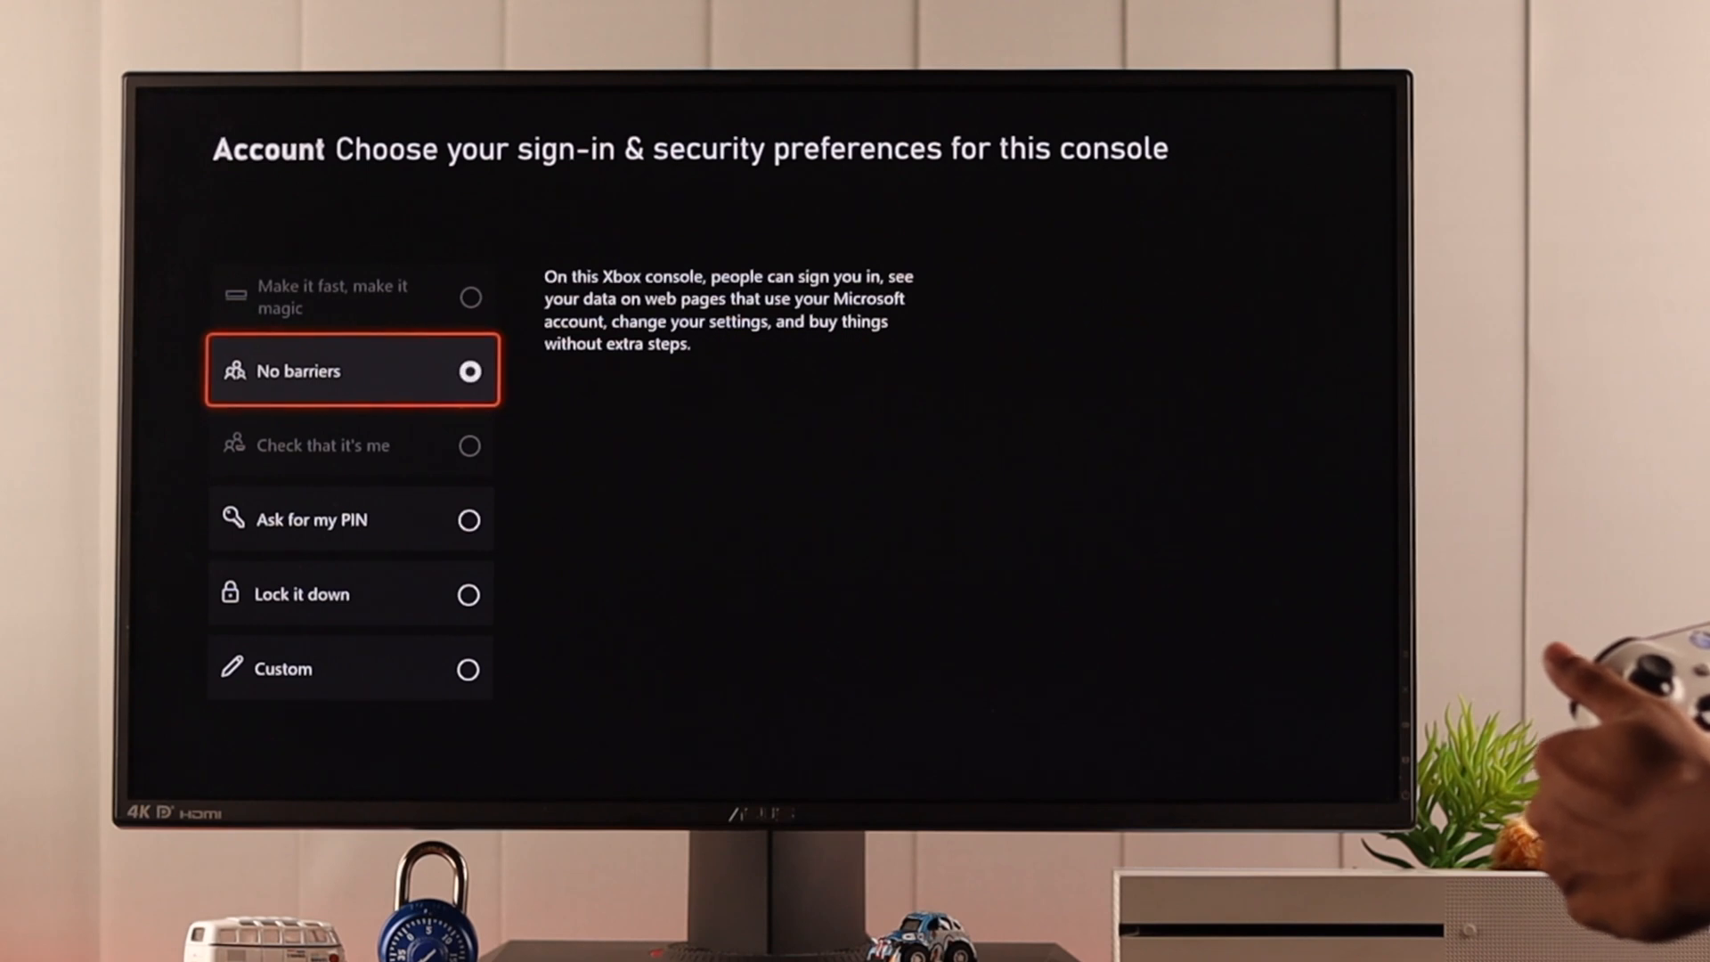
left_click(351, 371)
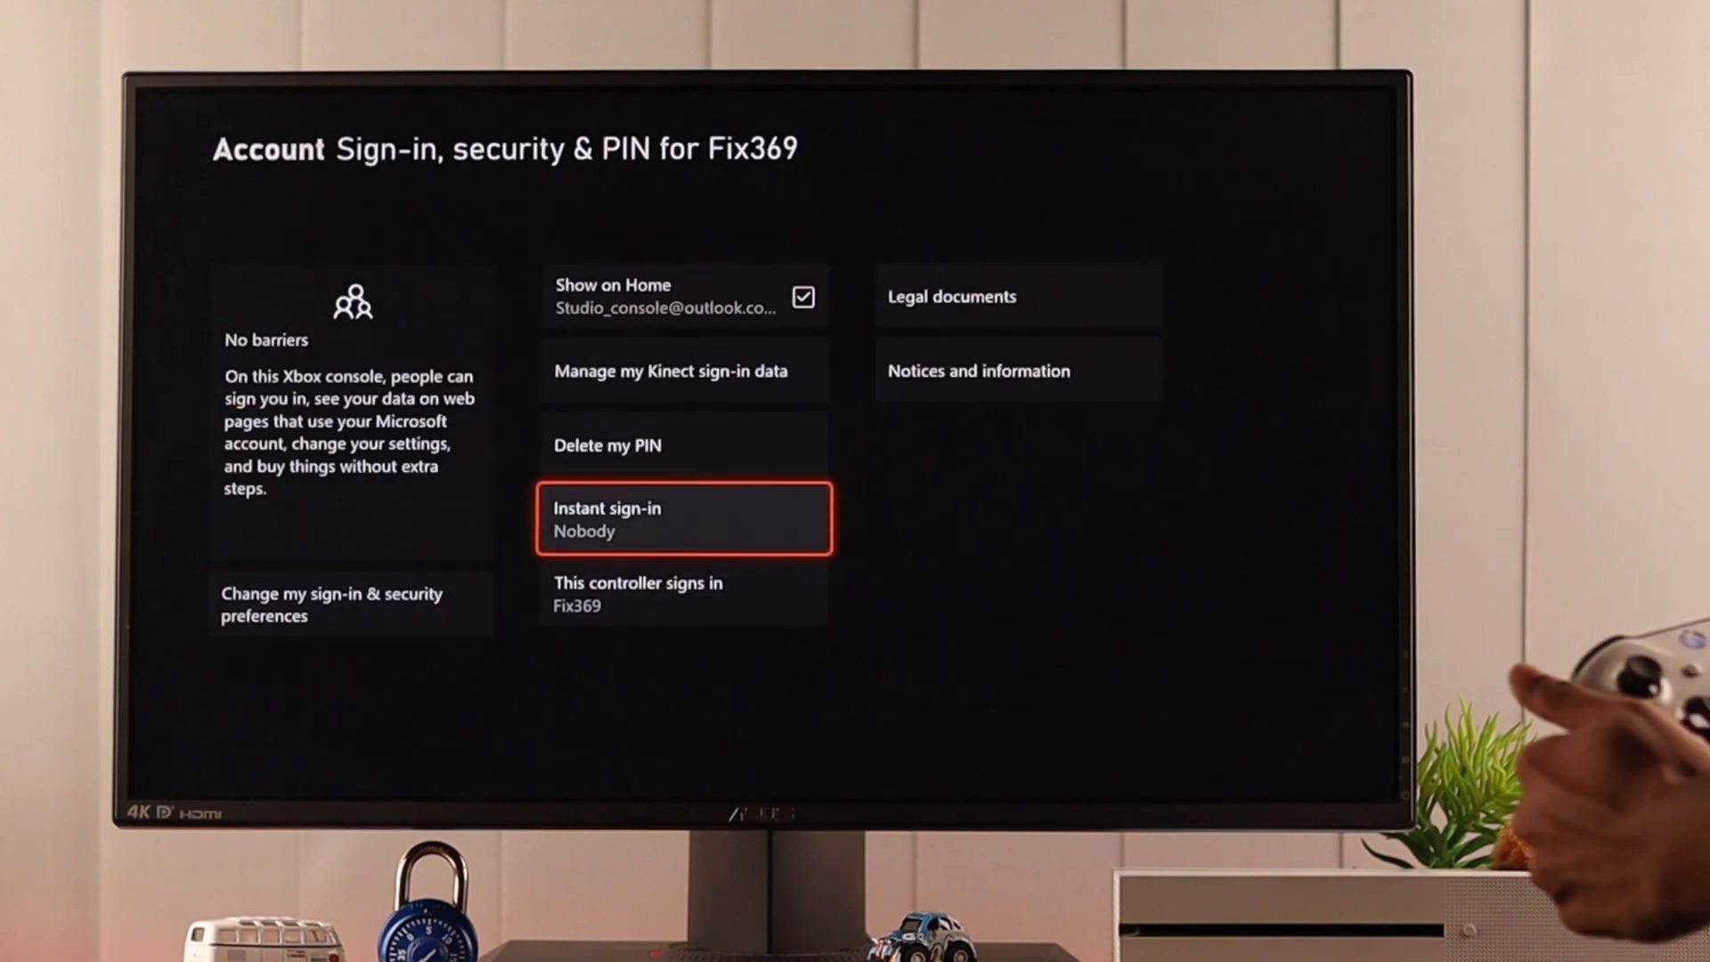
left_click(684, 518)
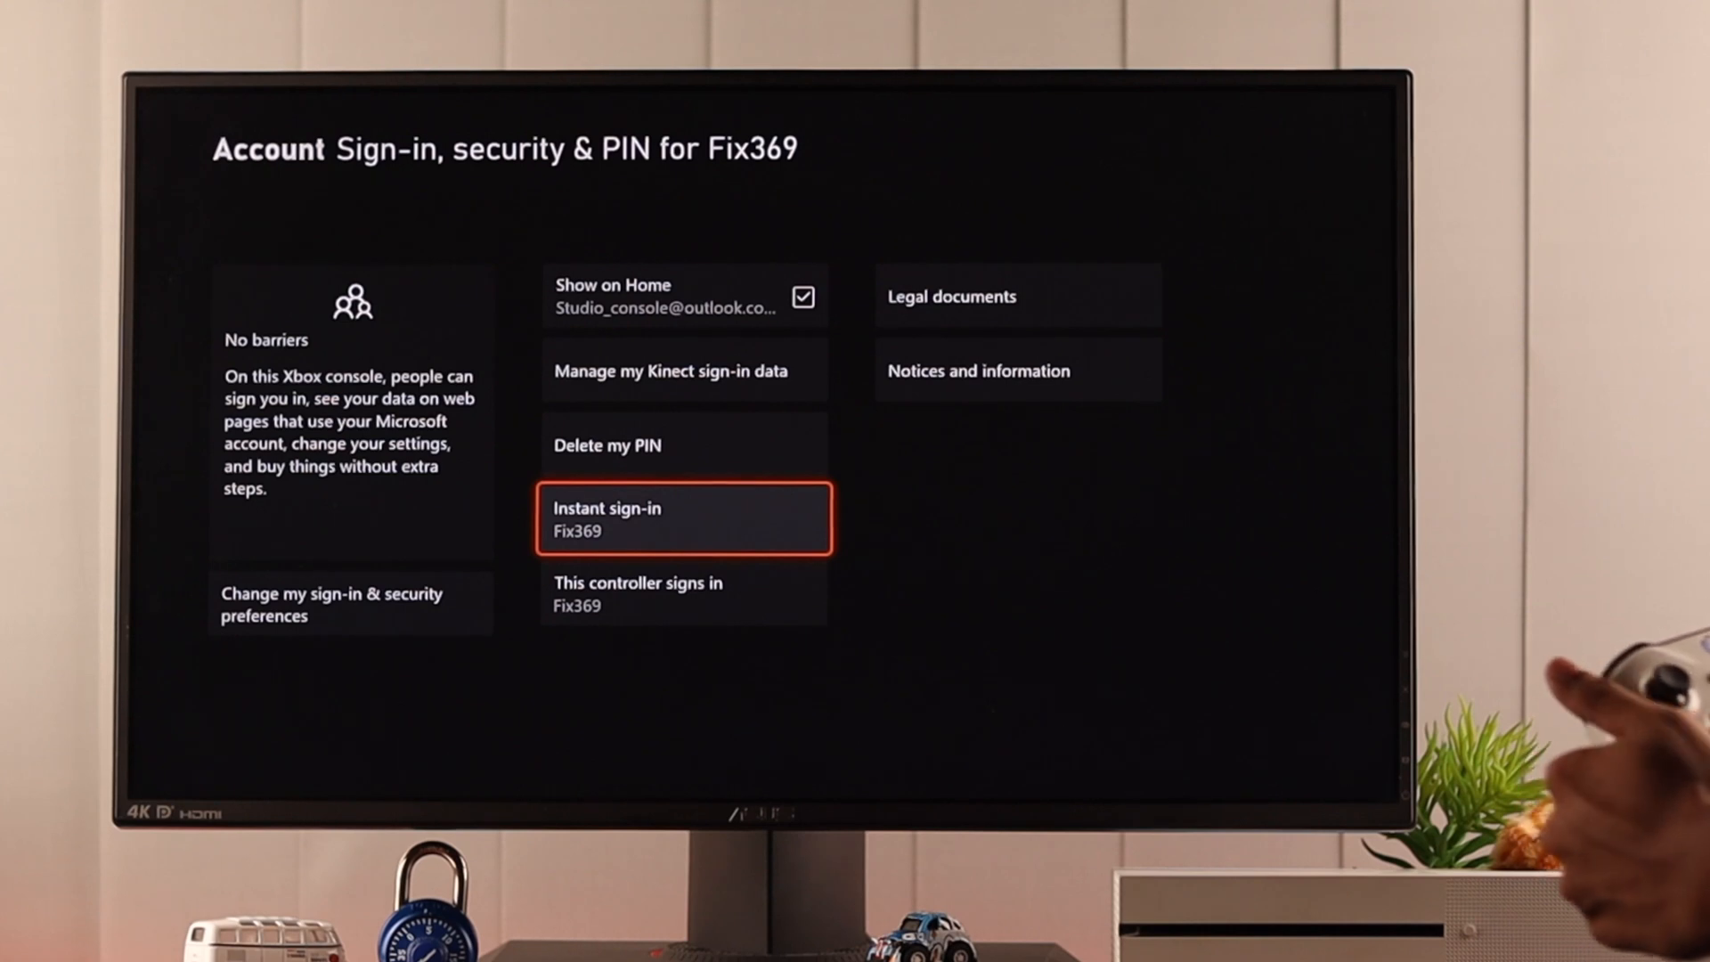
- Delete the account's sign-in PIN and confirm No barriers remains the preference
key("Up")
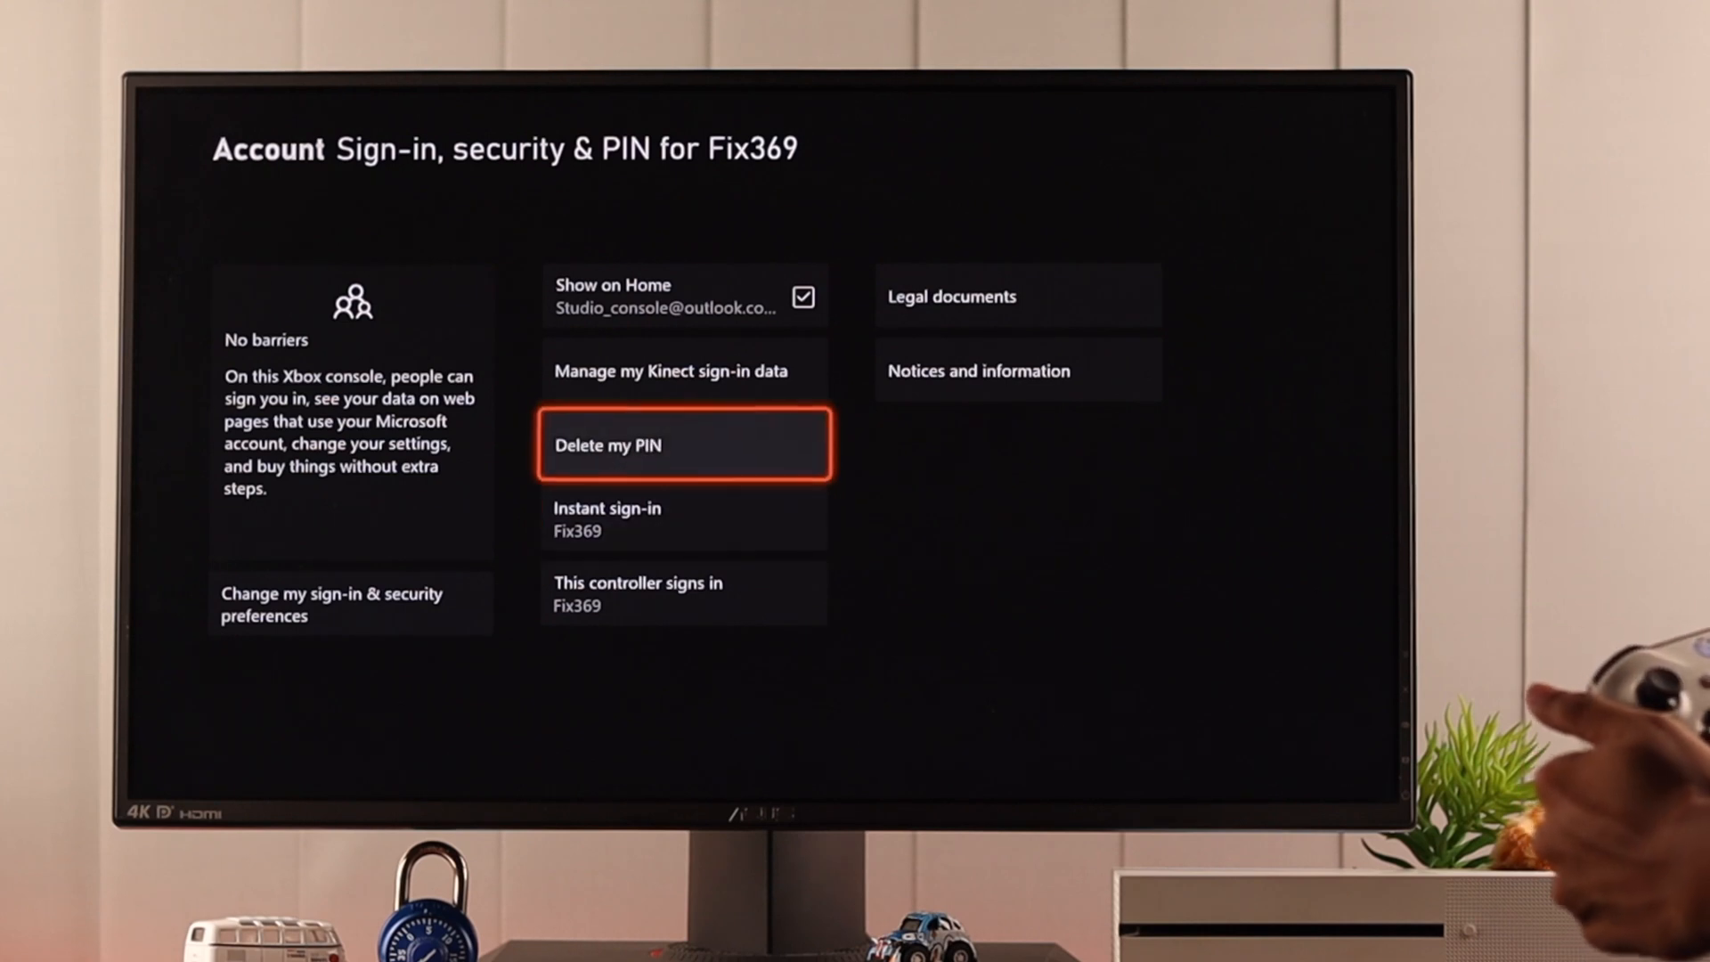
left_click(684, 444)
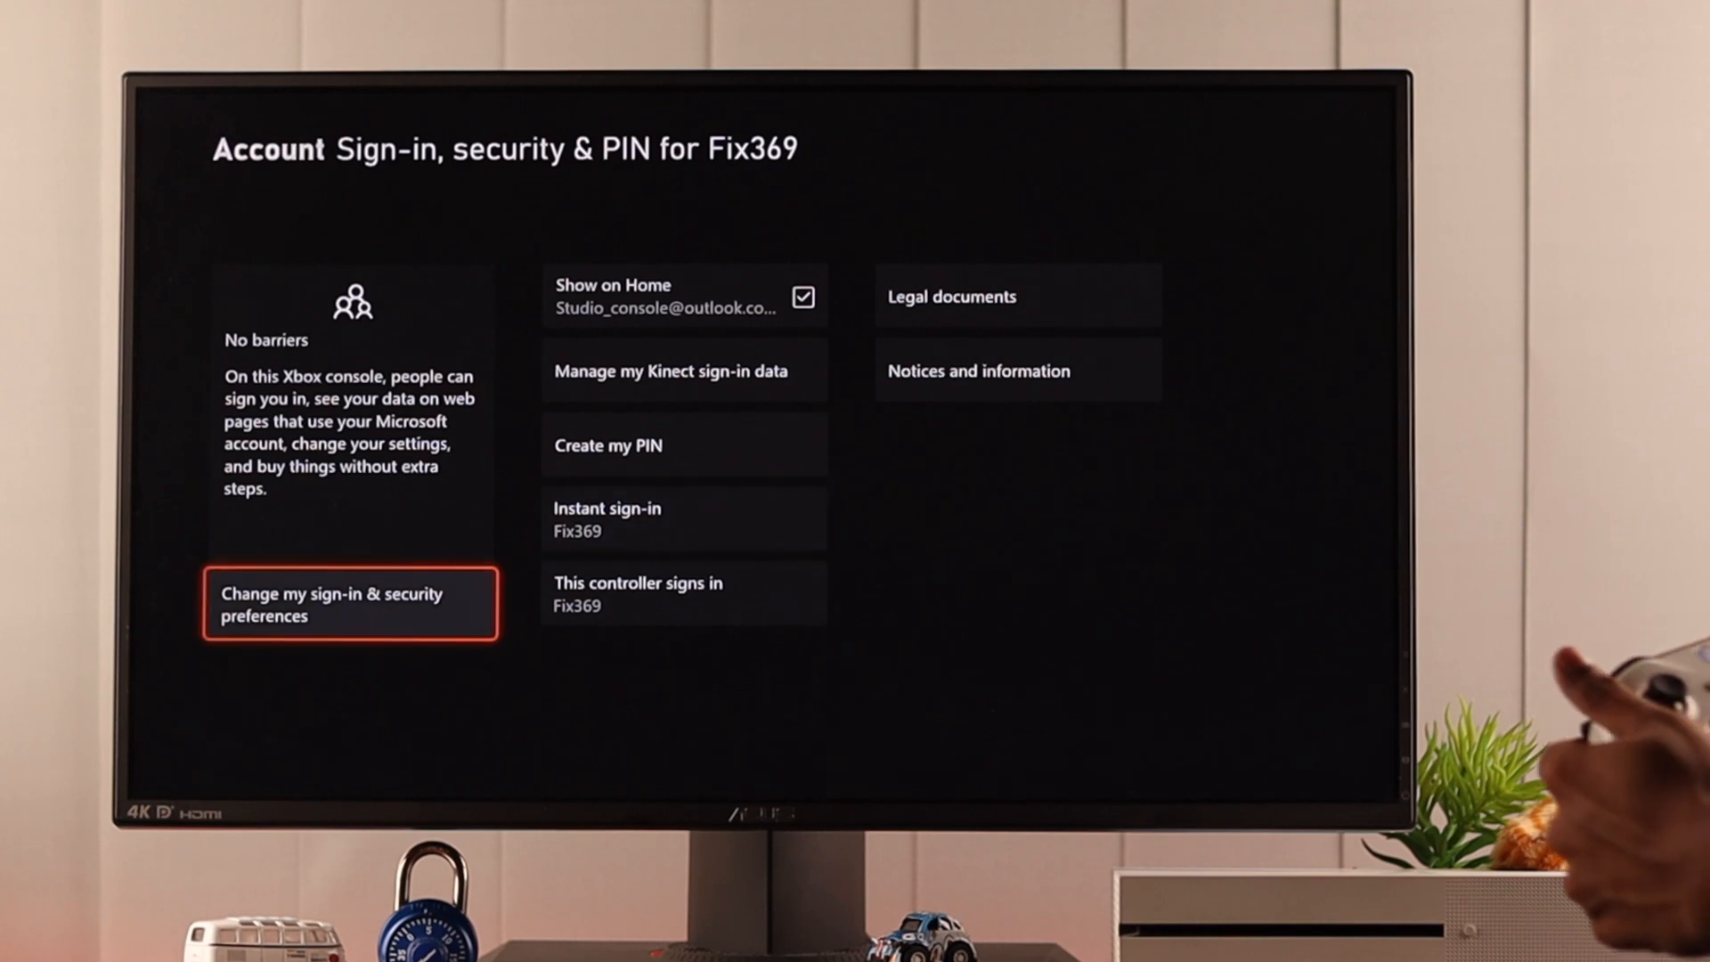
left_click(349, 604)
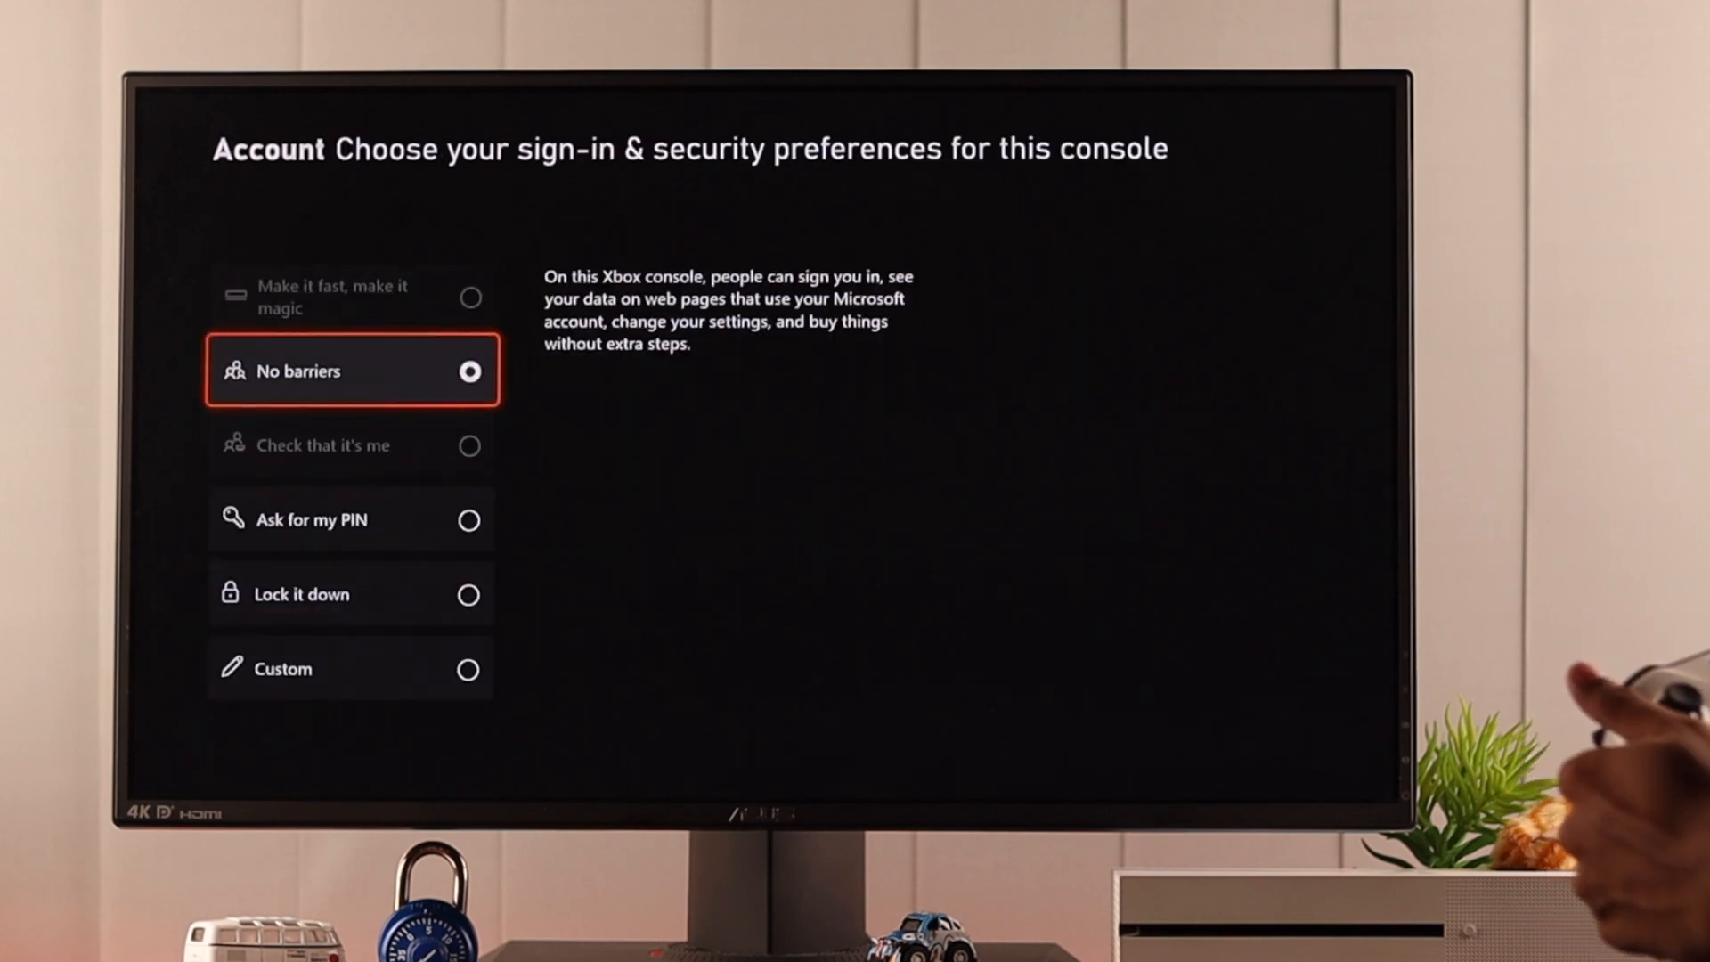
left_click(353, 370)
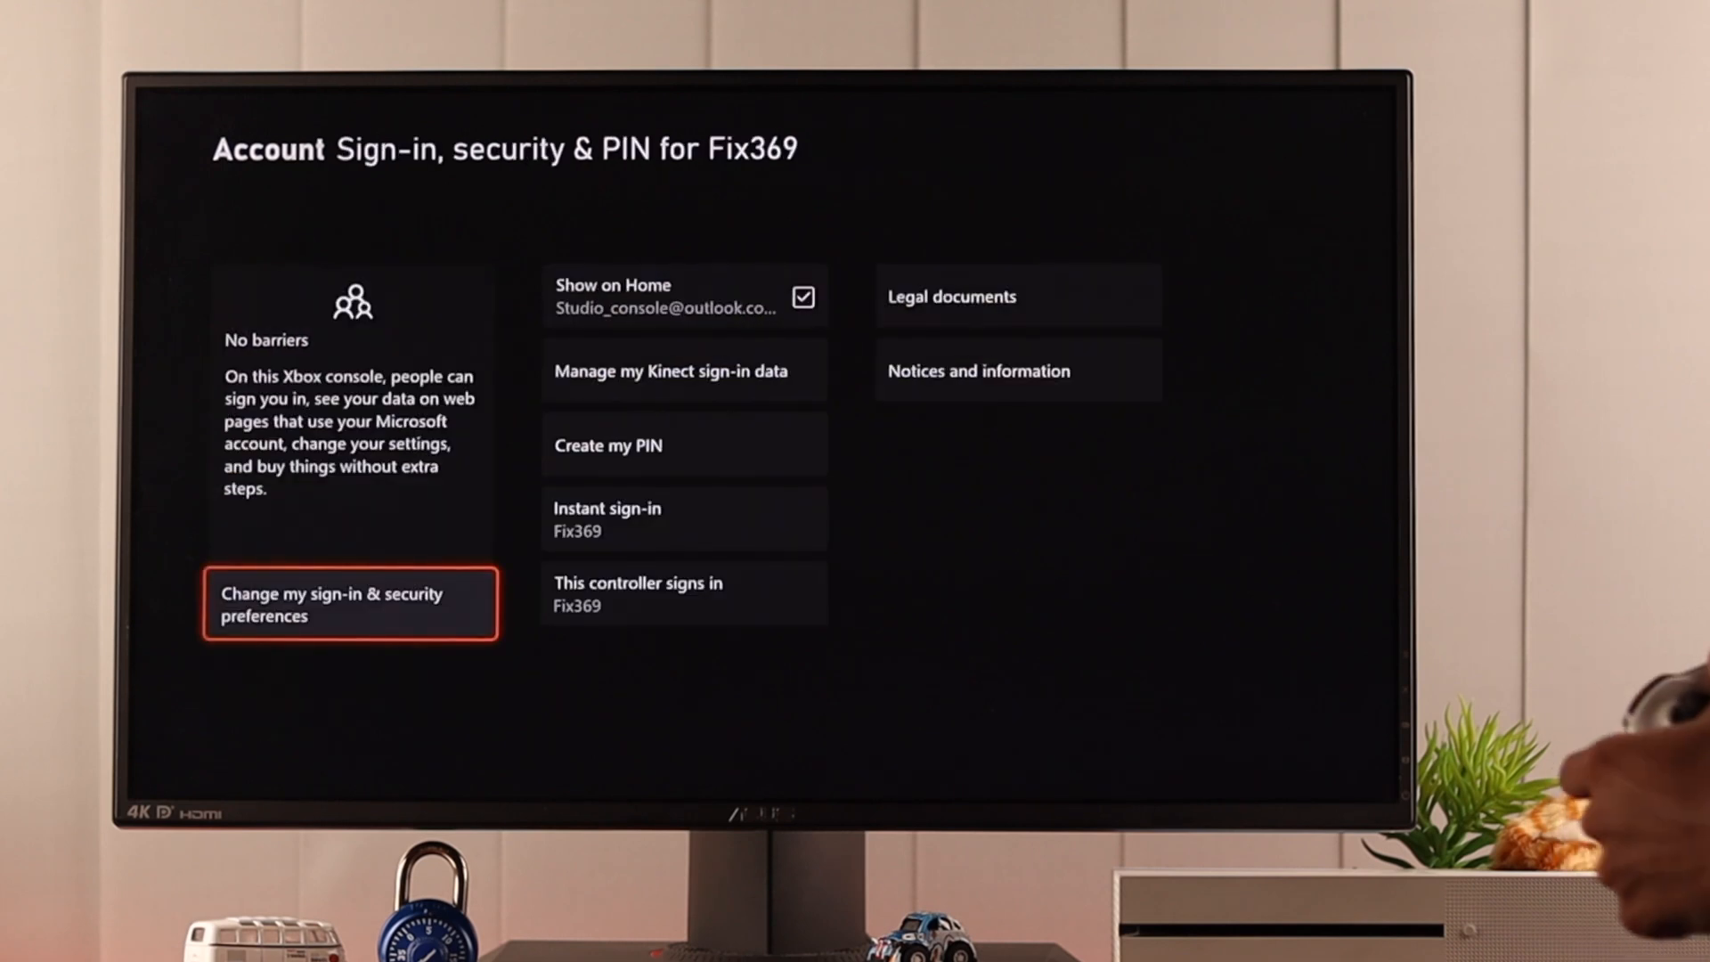